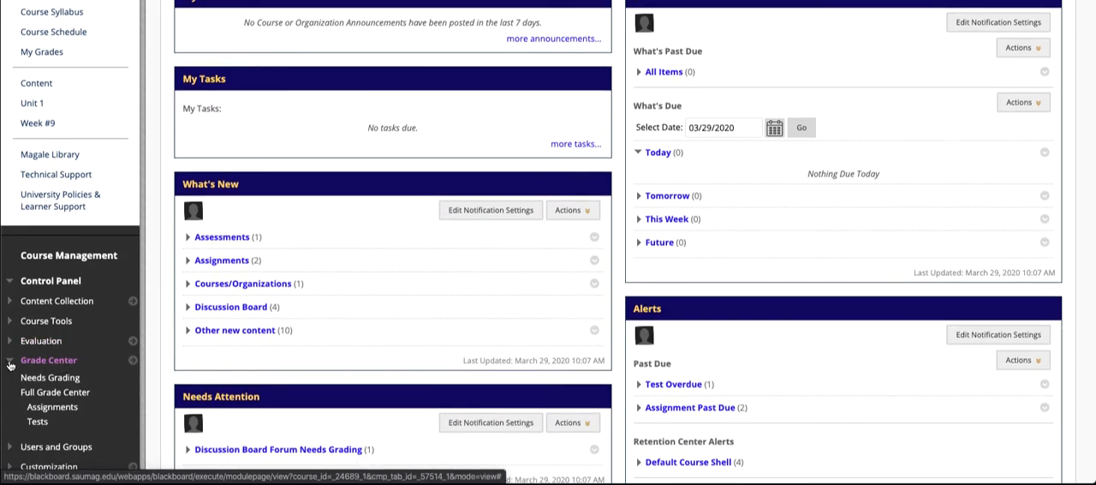
Reach the Full Grade Center from the Control Panel and begin a new grade column
click(48, 360)
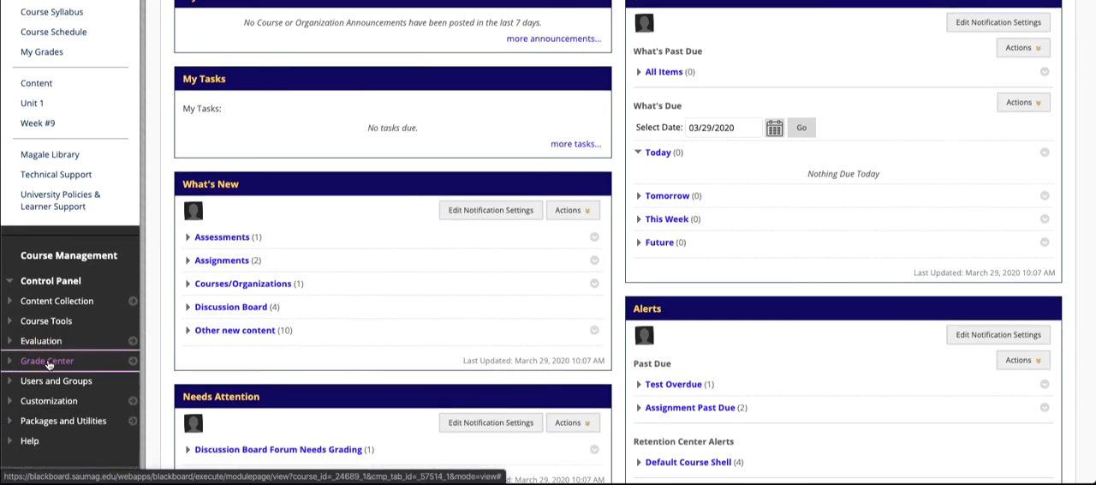
mouse_move(48, 360)
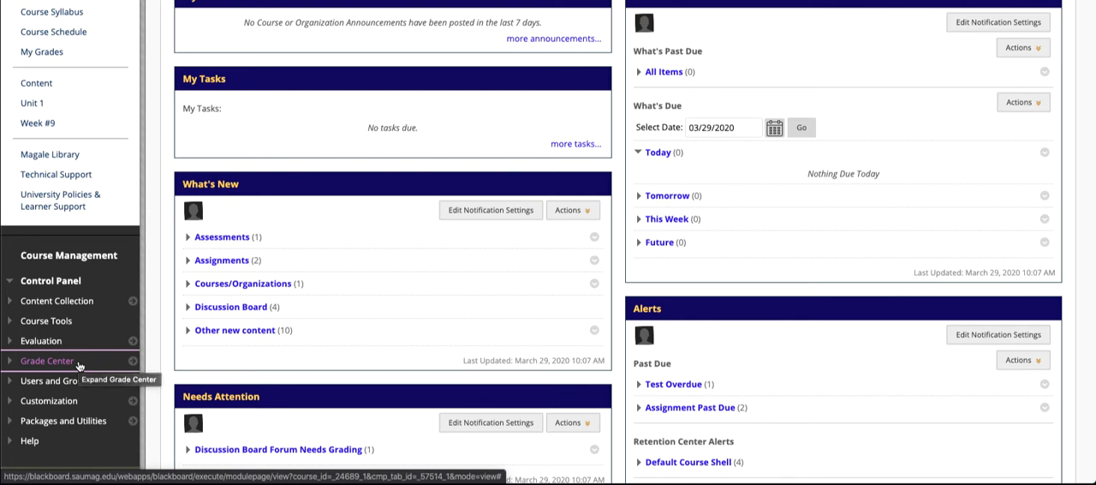
click(48, 359)
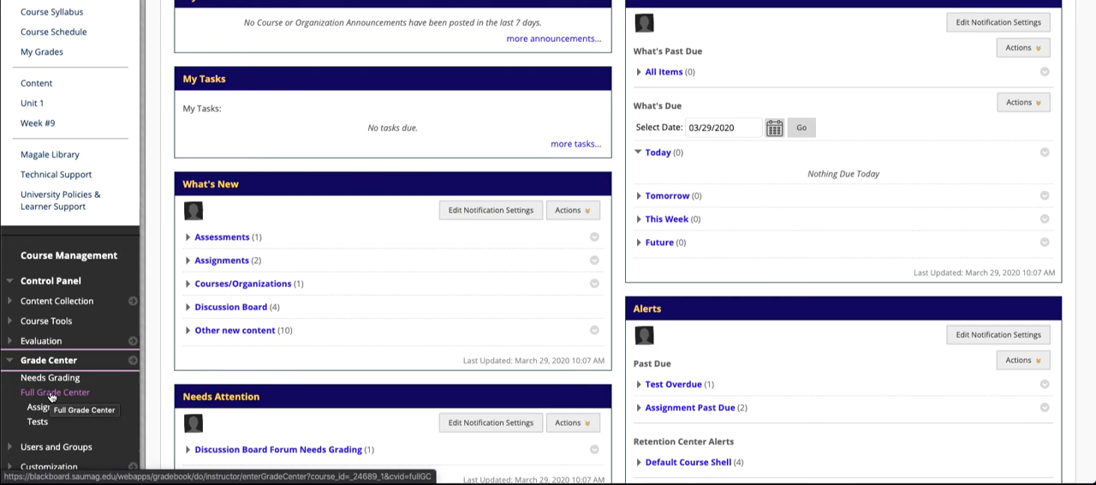
click(55, 390)
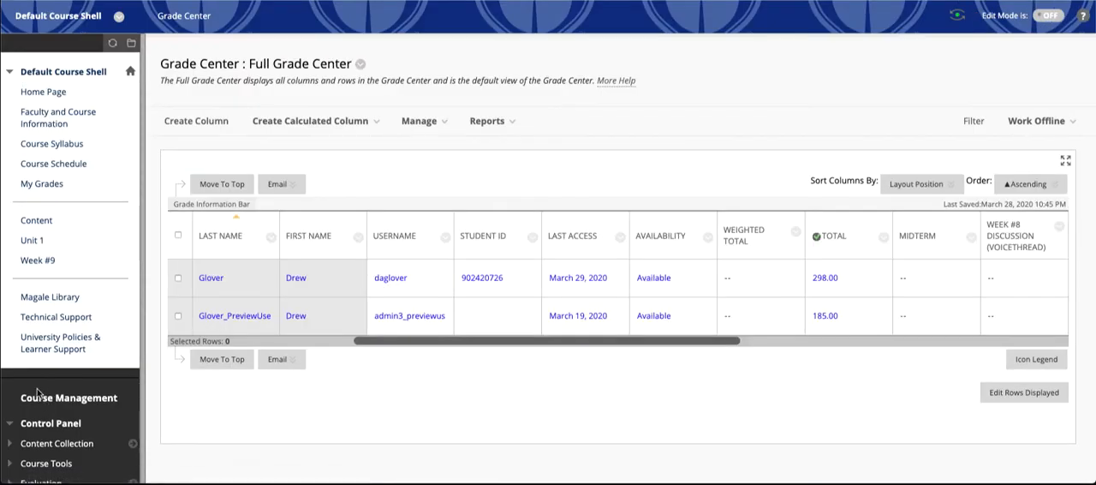
mouse_move(216, 220)
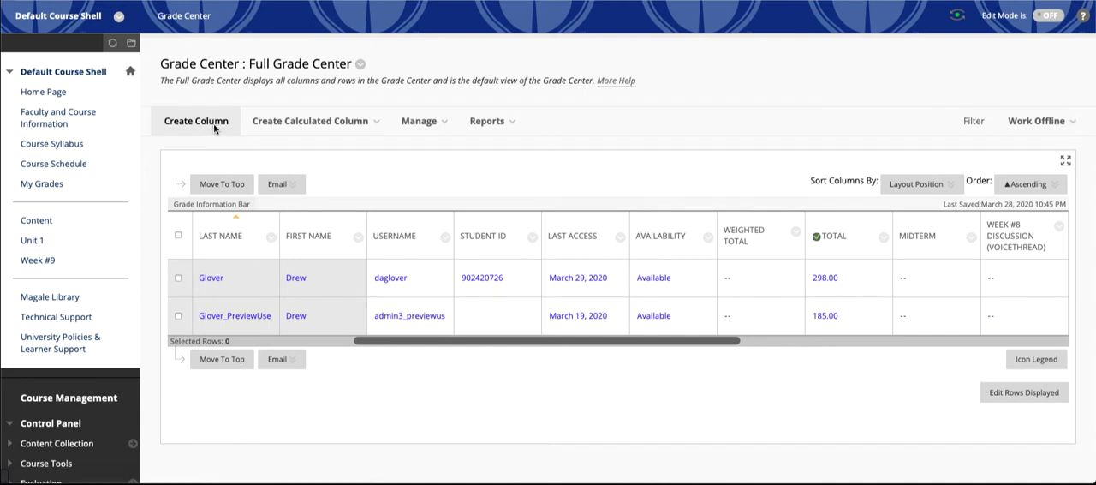
click(195, 120)
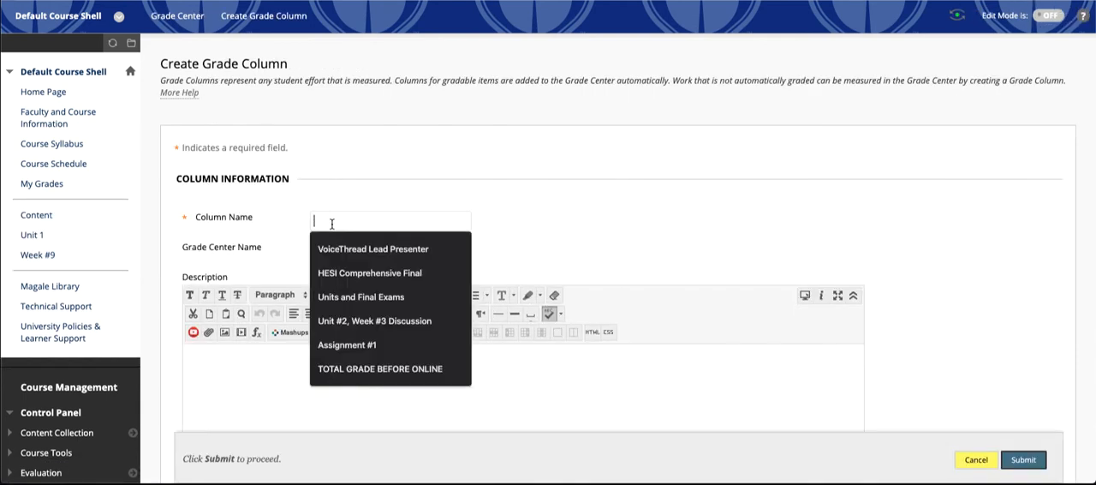
Name the column 'Face-to-face Work', give it 500 Points Possible, and submit it
text(Face-to-face Work)
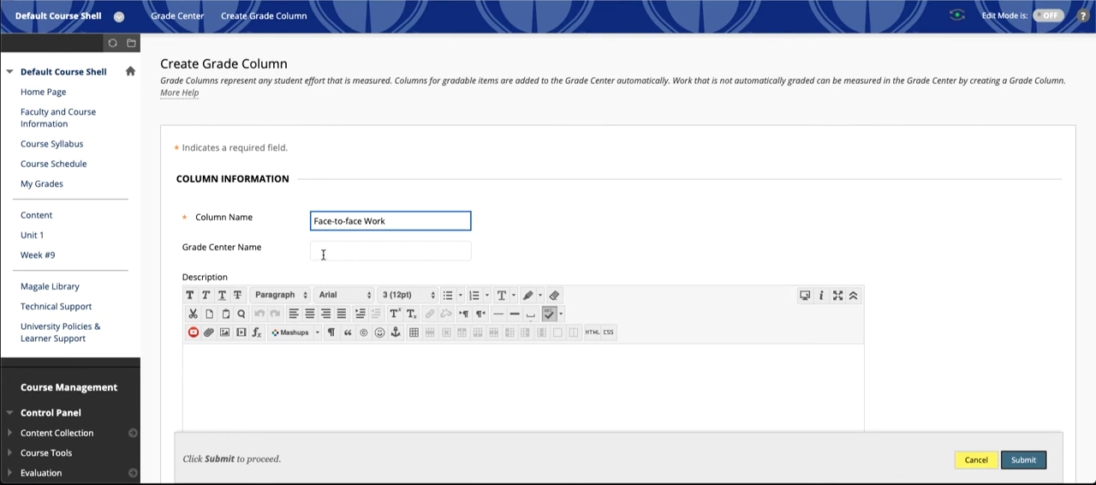
mouse_move(359, 250)
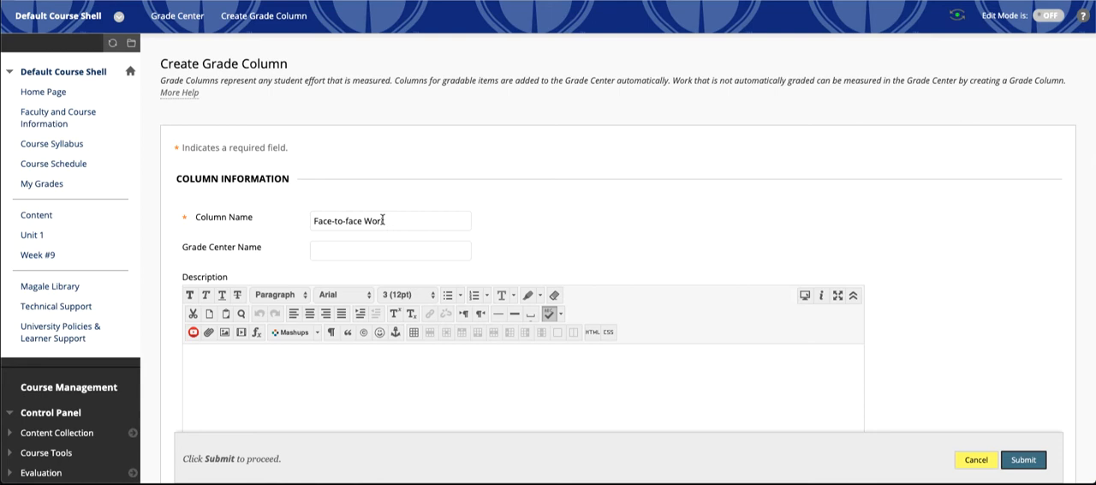
scroll(down, 3)
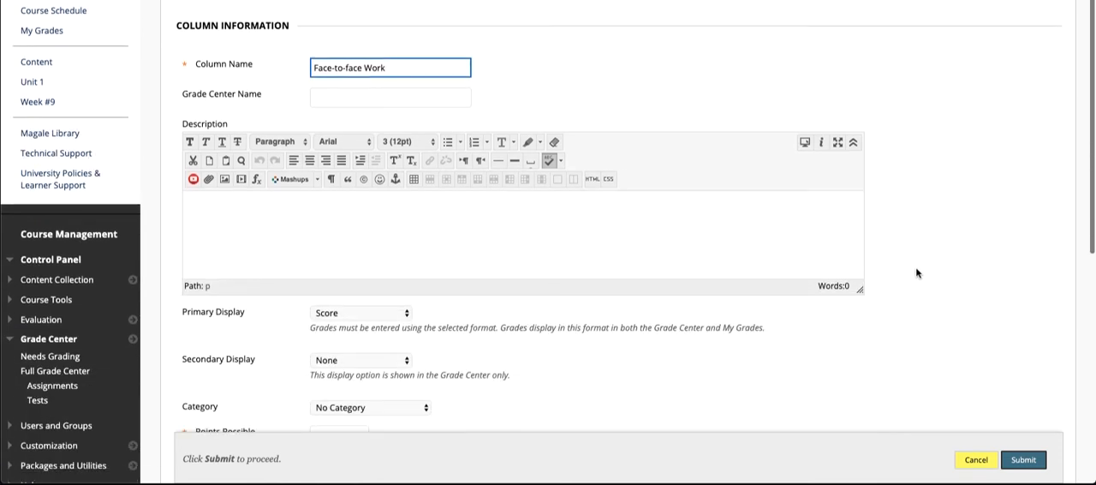
mouse_move(381, 226)
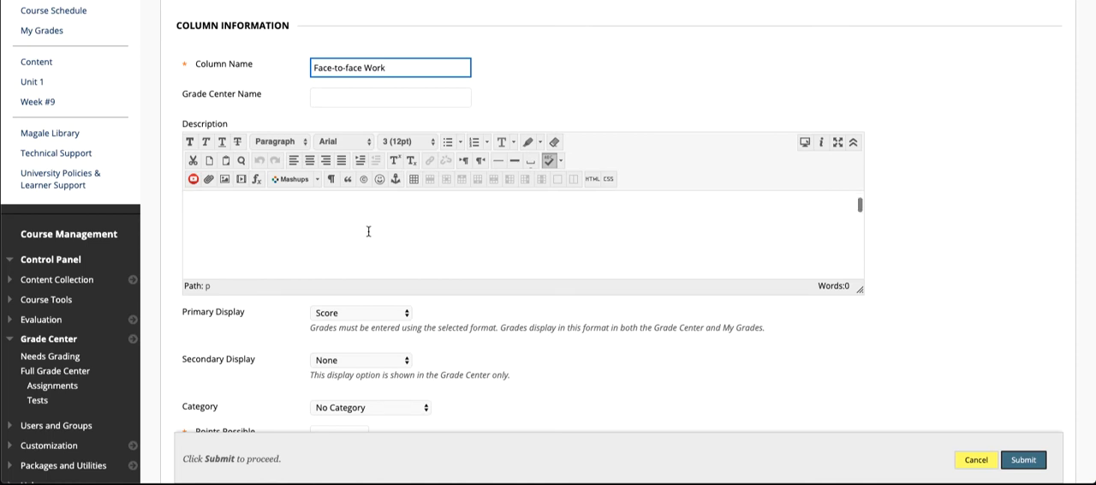
scroll(down, 3)
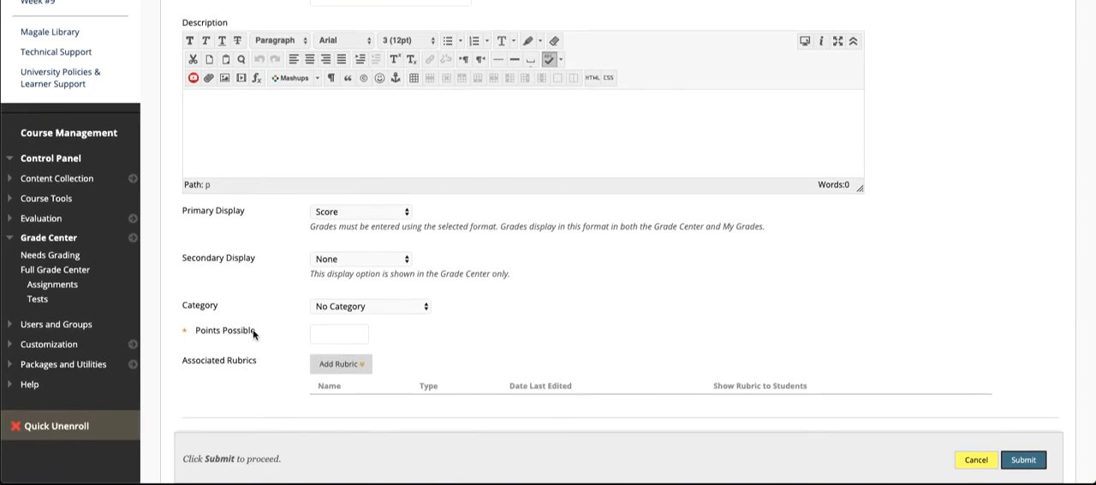
click(339, 332)
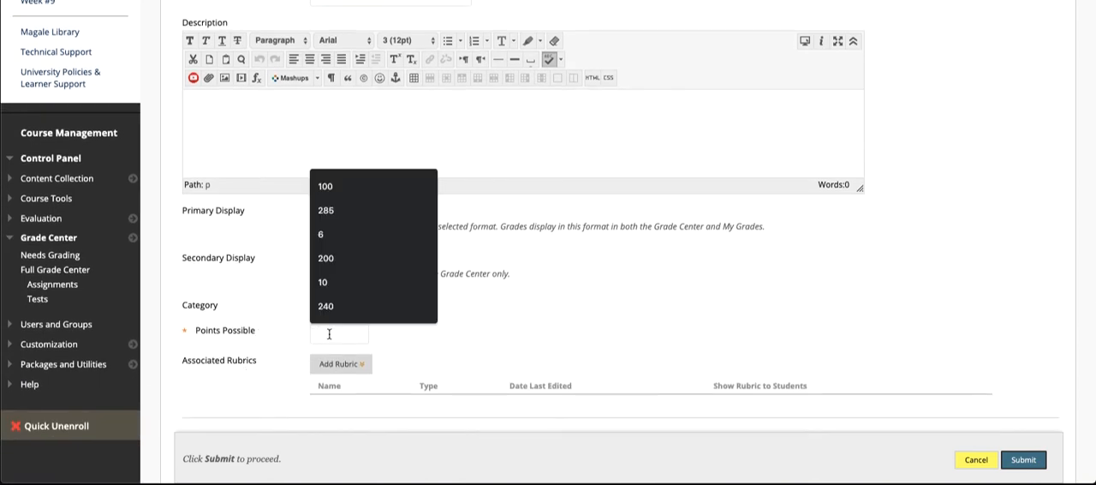
text(5)
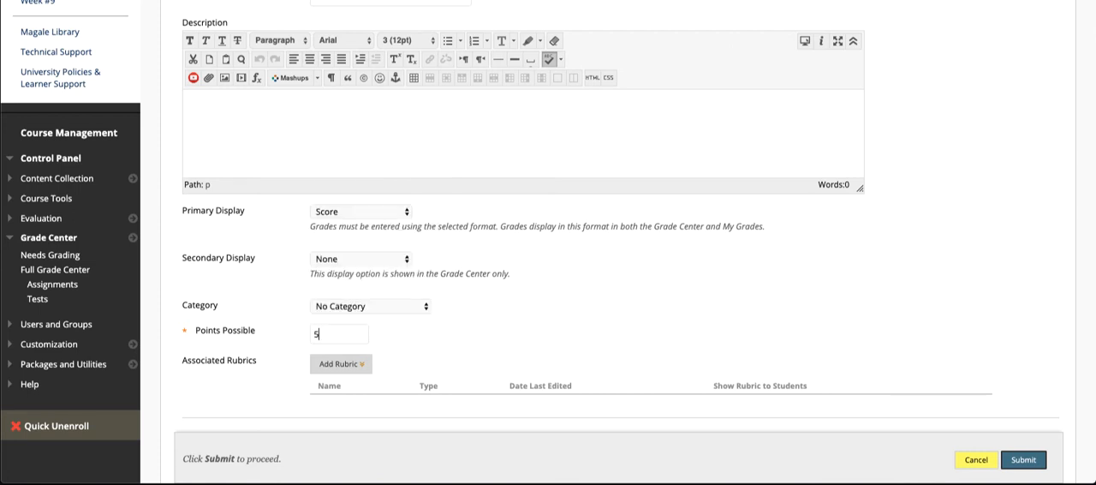
text(00)
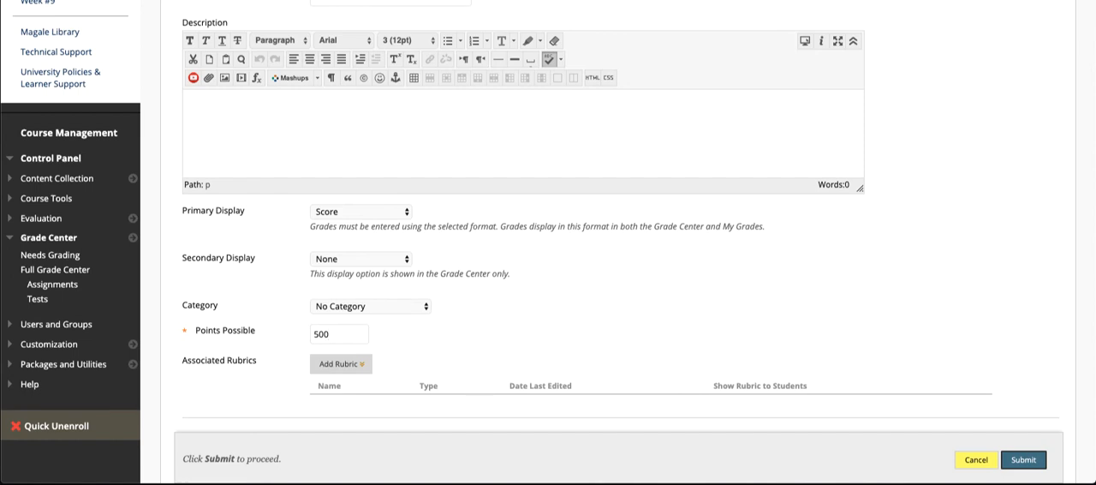
click(339, 332)
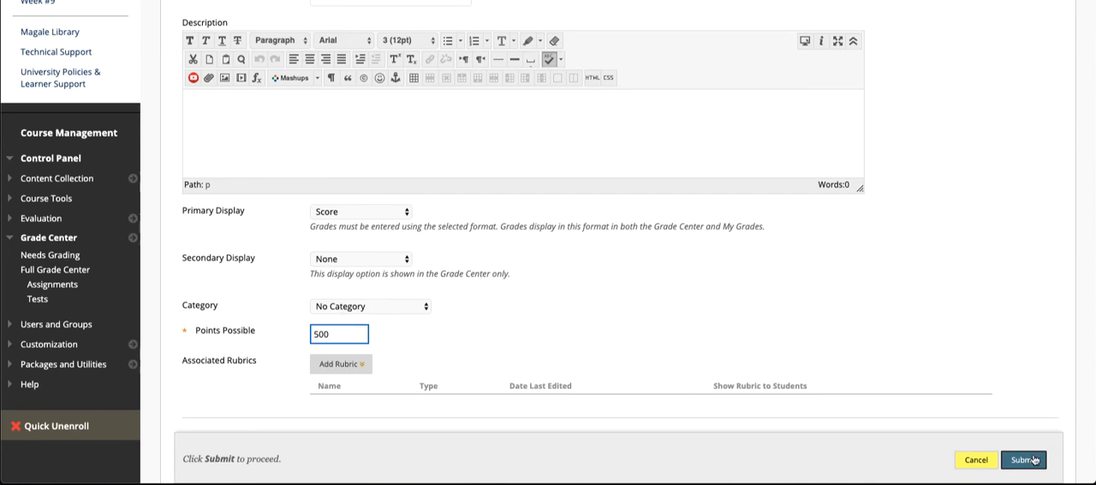
click(1024, 459)
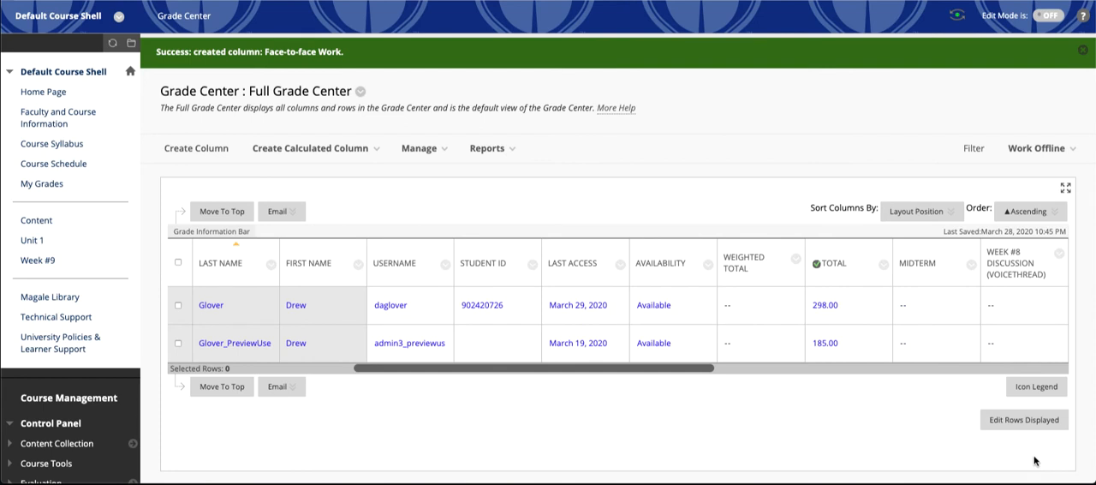
mouse_move(641, 371)
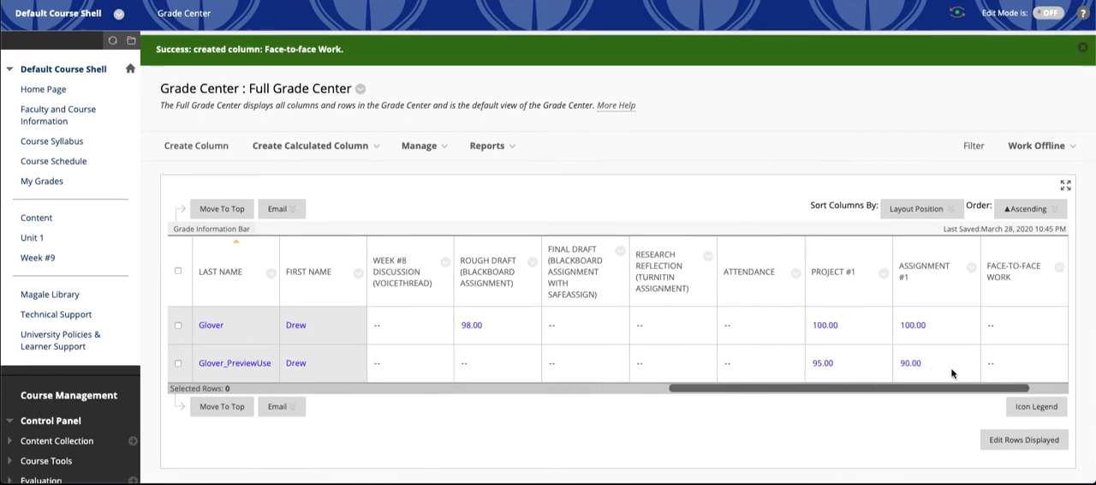
mouse_move(1015, 269)
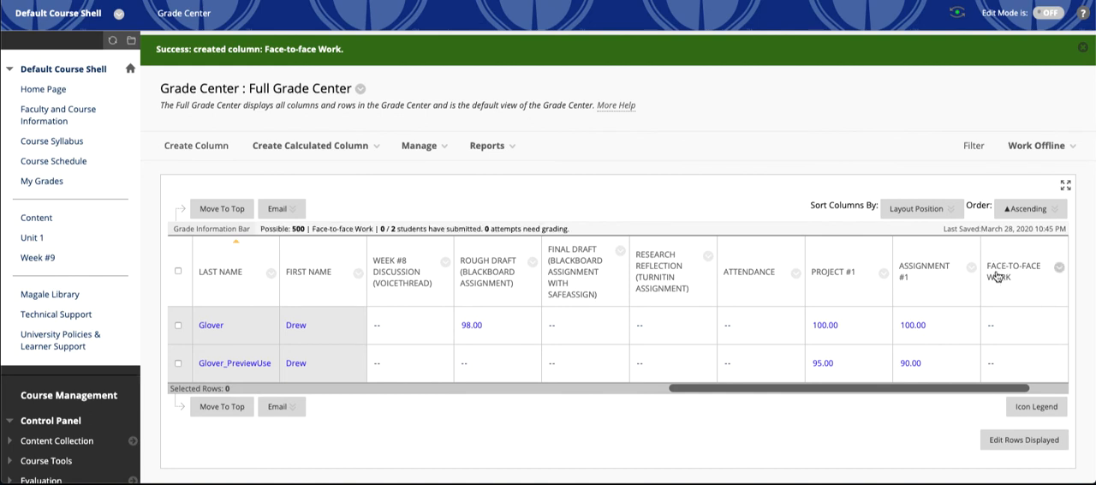
mouse_move(1013, 272)
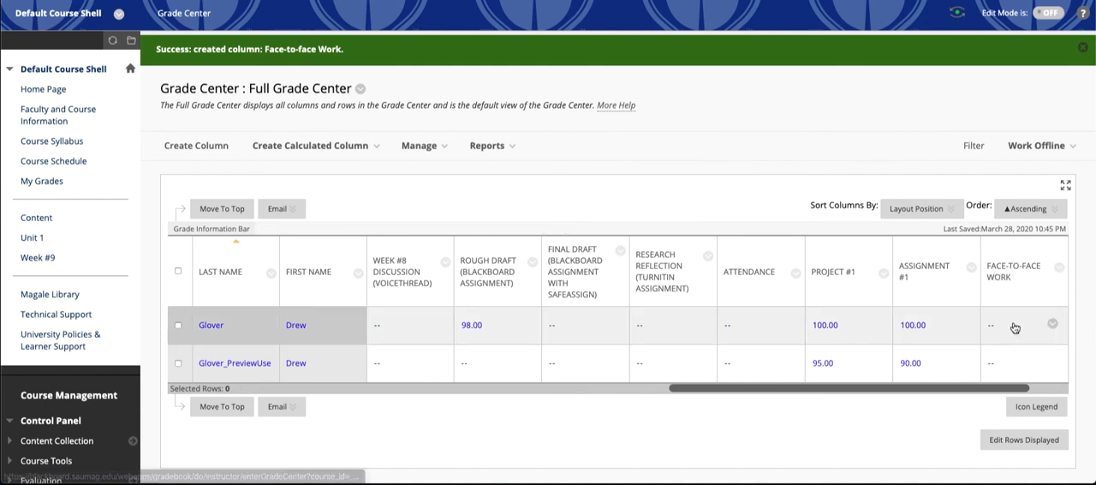
Grade the first student 500 and the second 450 in the Face-to-face Work column
click(992, 325)
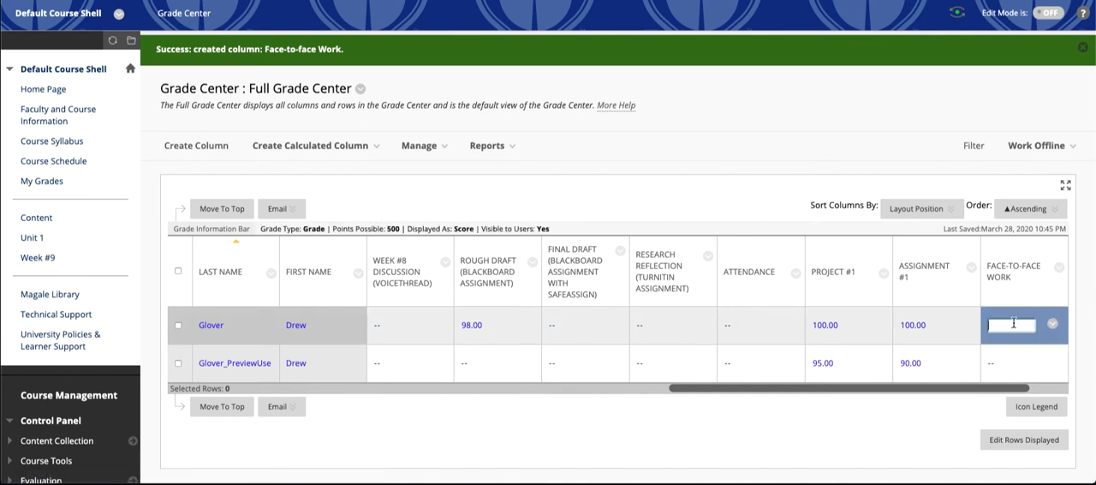
text(500.00)
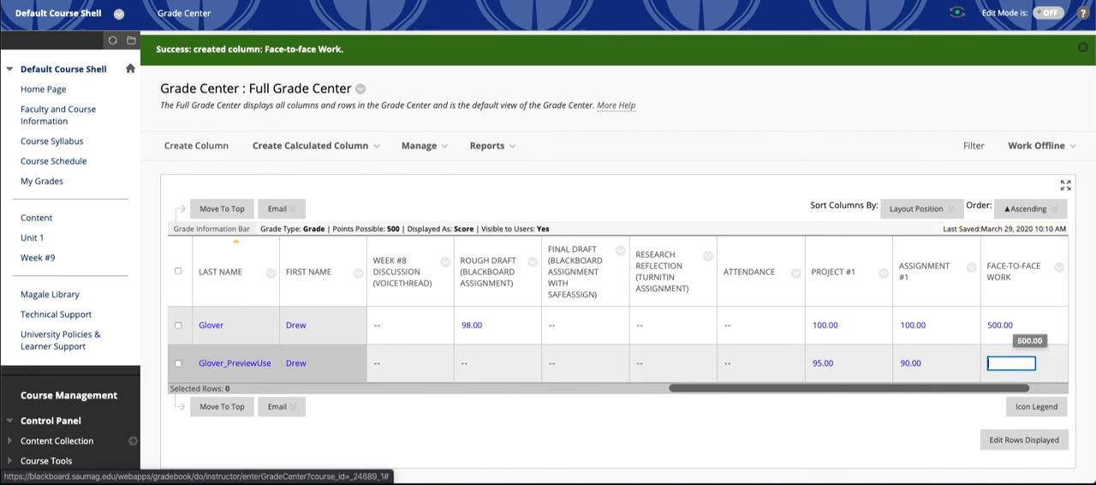
text(450)
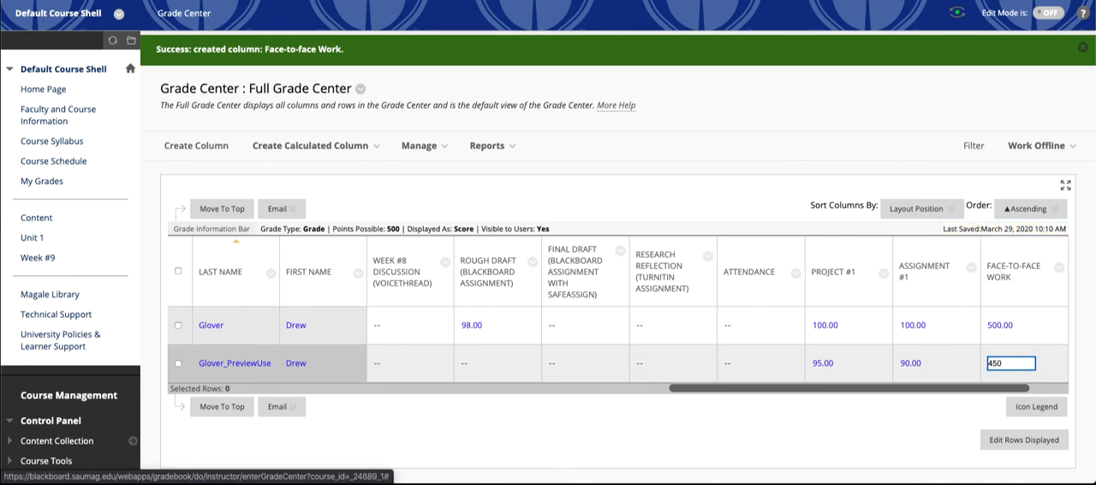